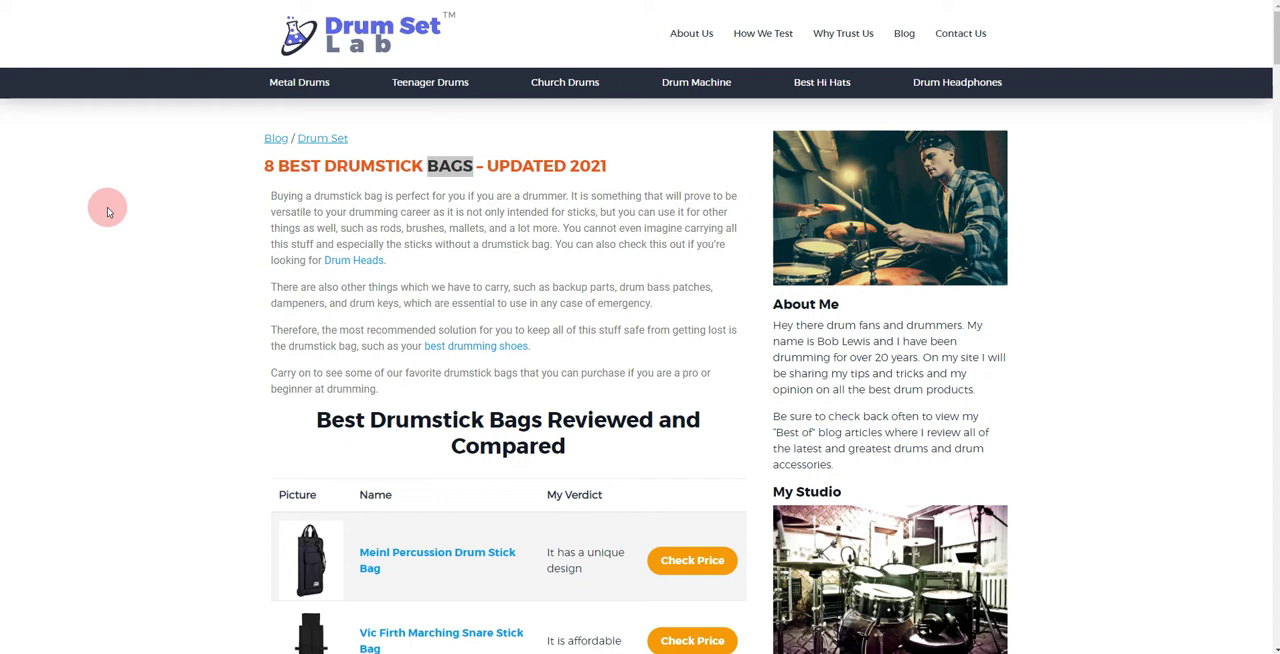
mouse_move(240, 74)
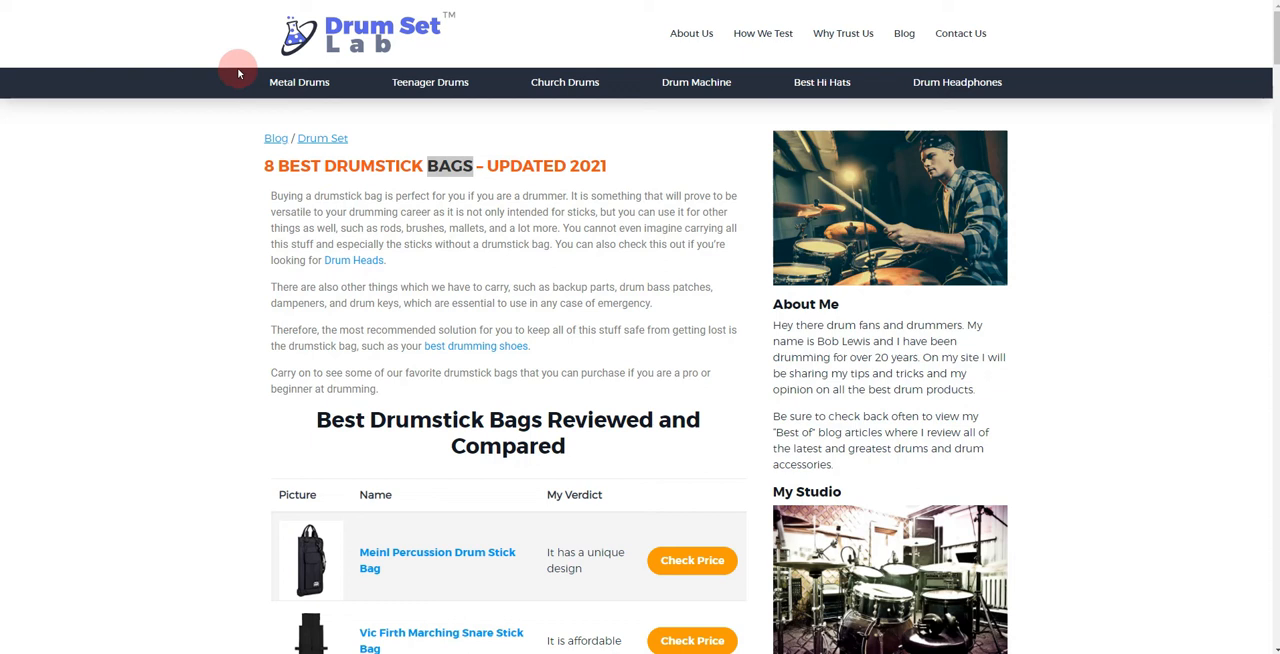
scroll(down, 3)
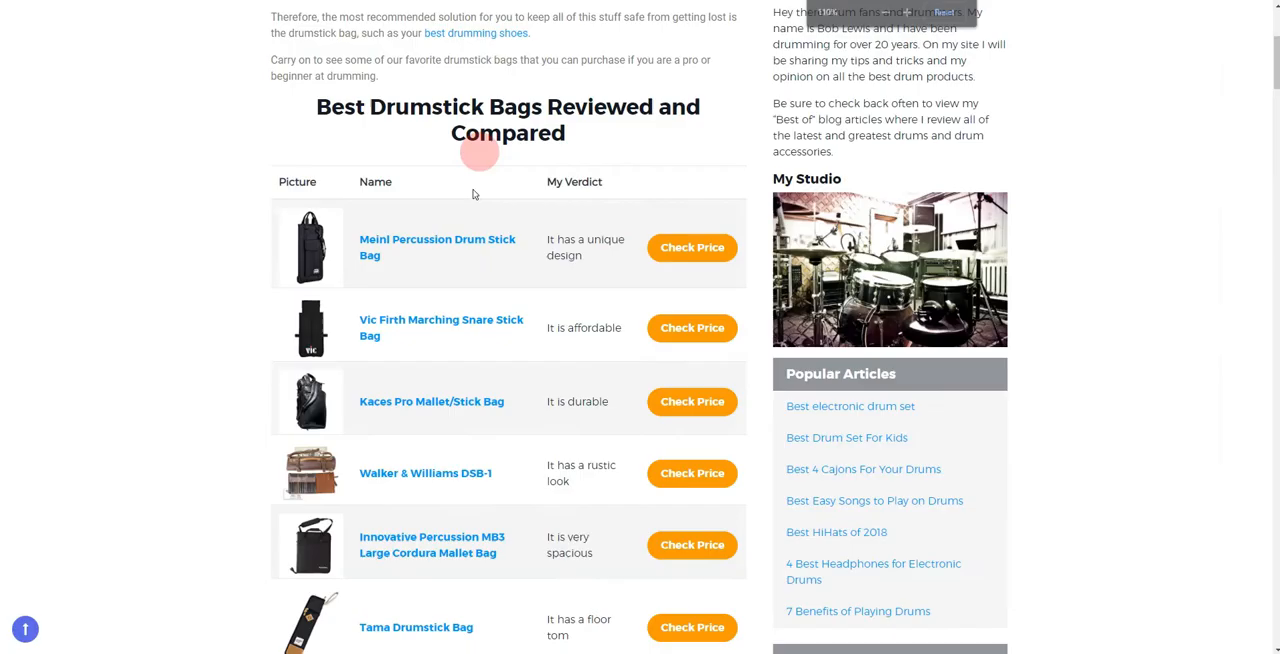
mouse_move(510, 283)
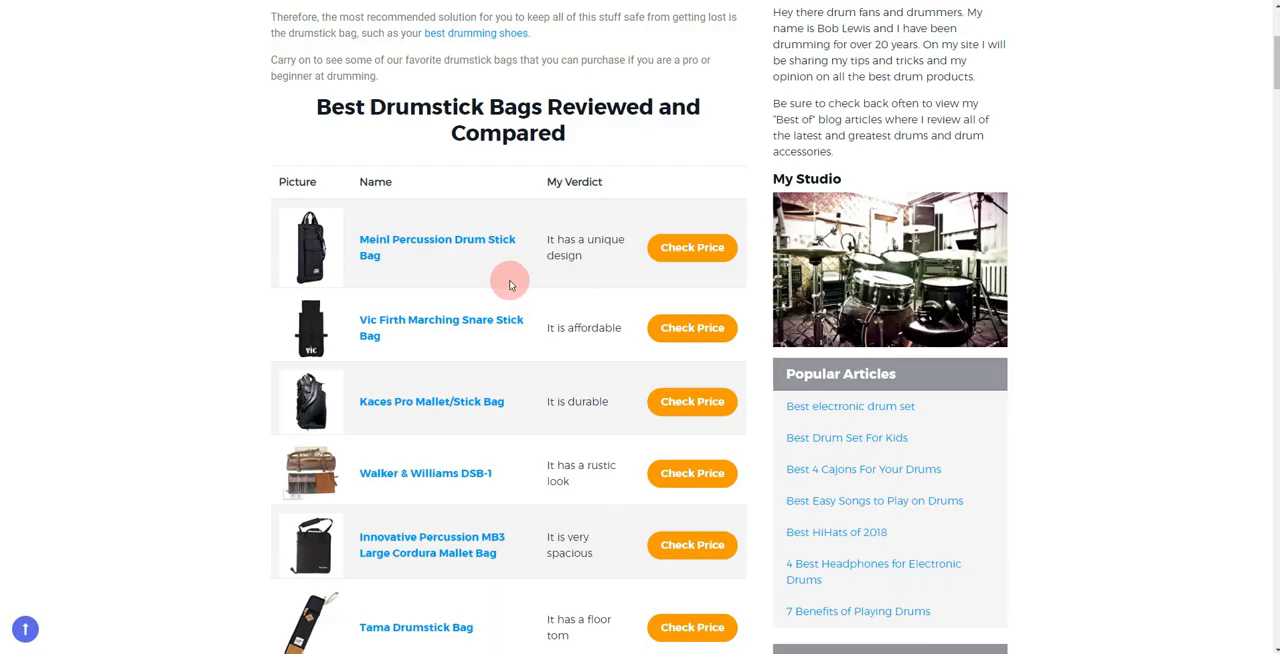
scroll(down, 3)
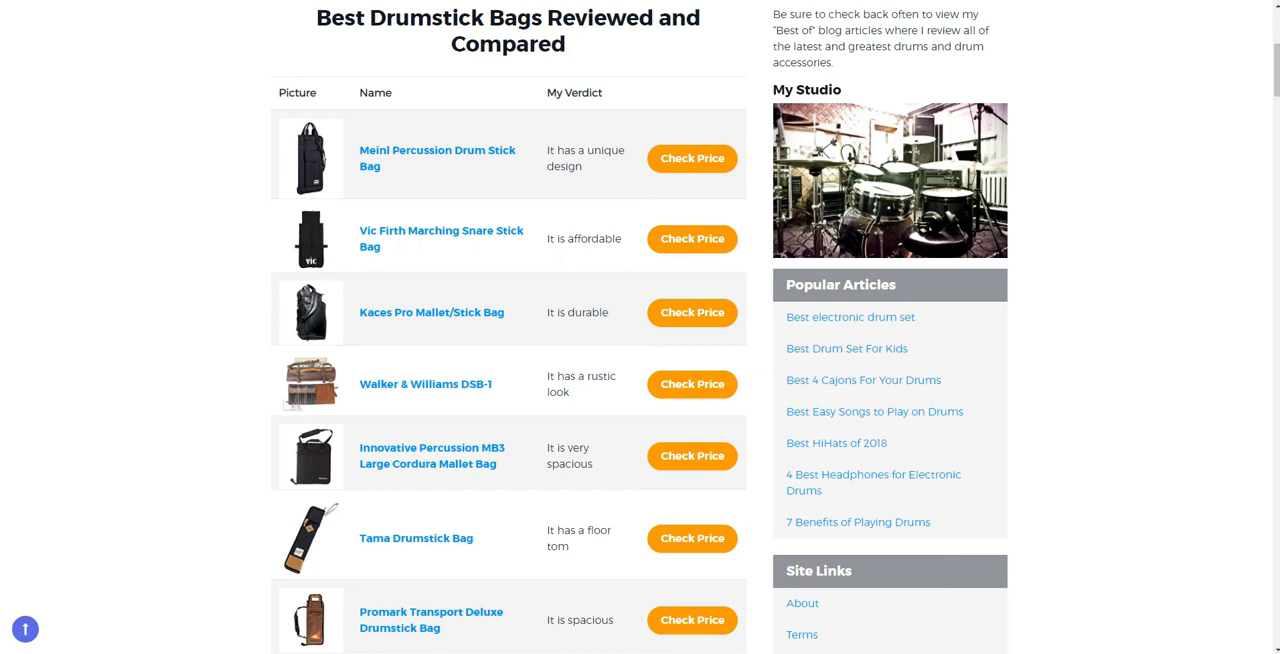
scroll(up, 3)
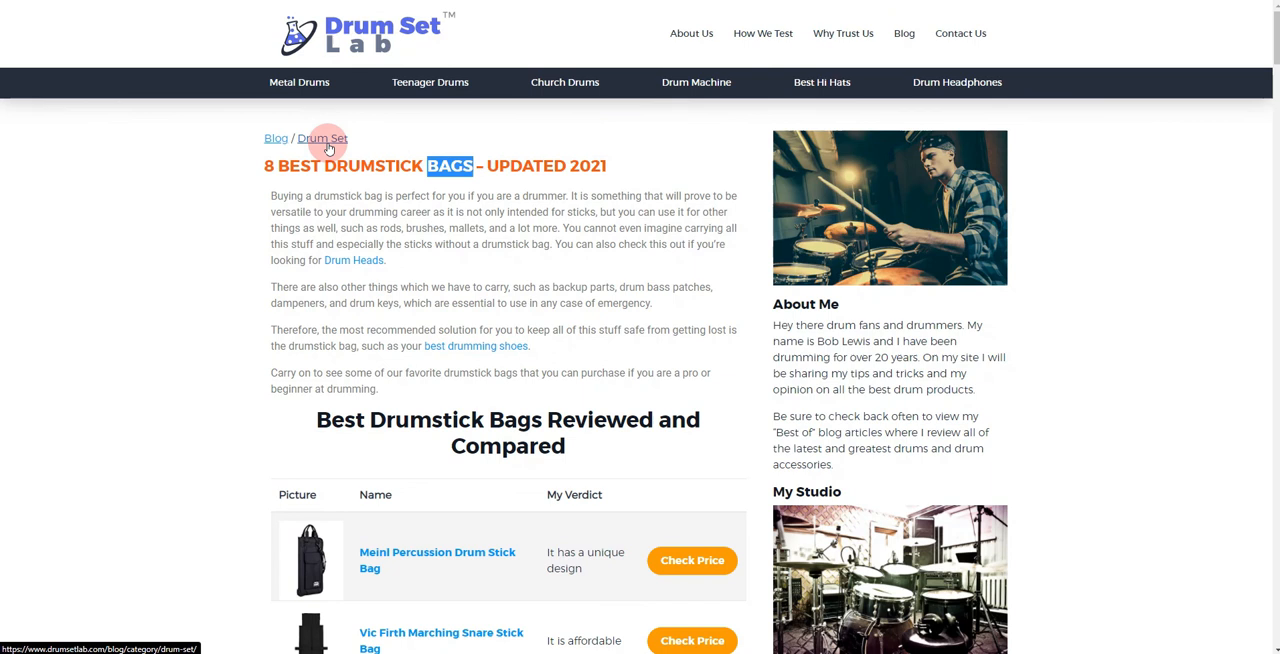